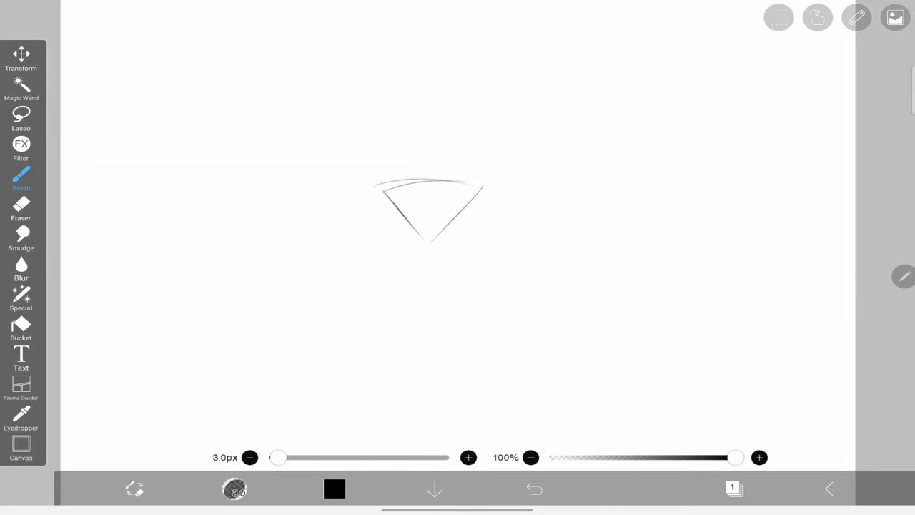
With a 3px brush, draw the face sides, a circle above, and flowing hair around the head.
{"action": "left_click_drag", "start_coordinate": [418, 164], "coordinate": [436, 279]}
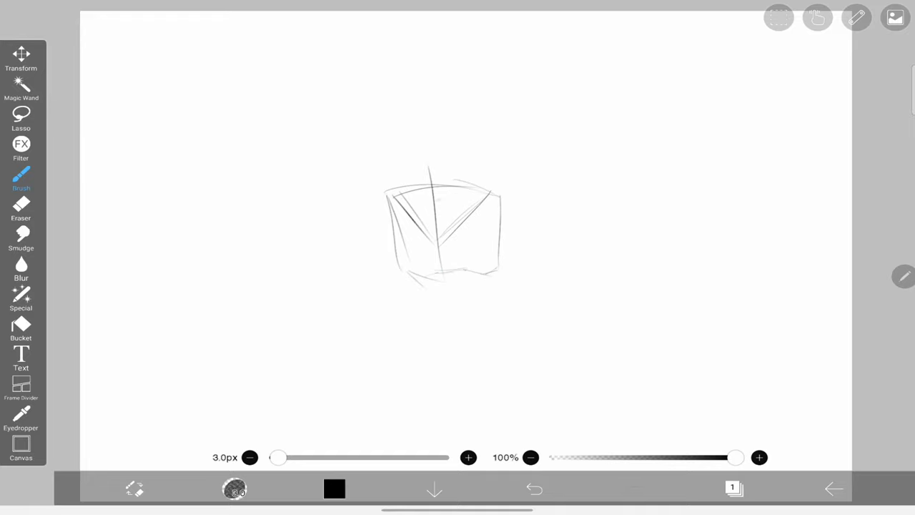
{"action": "left_click_drag", "start_coordinate": [400, 182], "coordinate": [429, 150]}
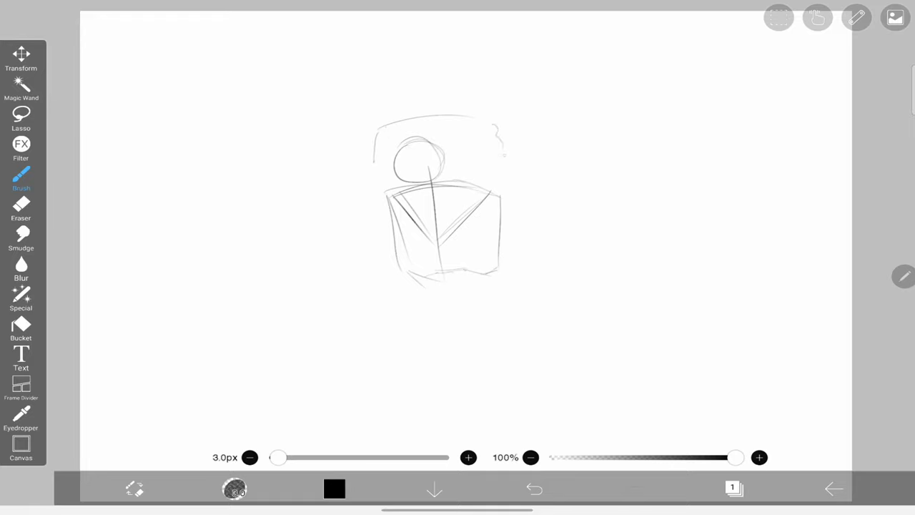
{"action": "left_click_drag", "start_coordinate": [494, 143], "coordinate": [540, 200]}
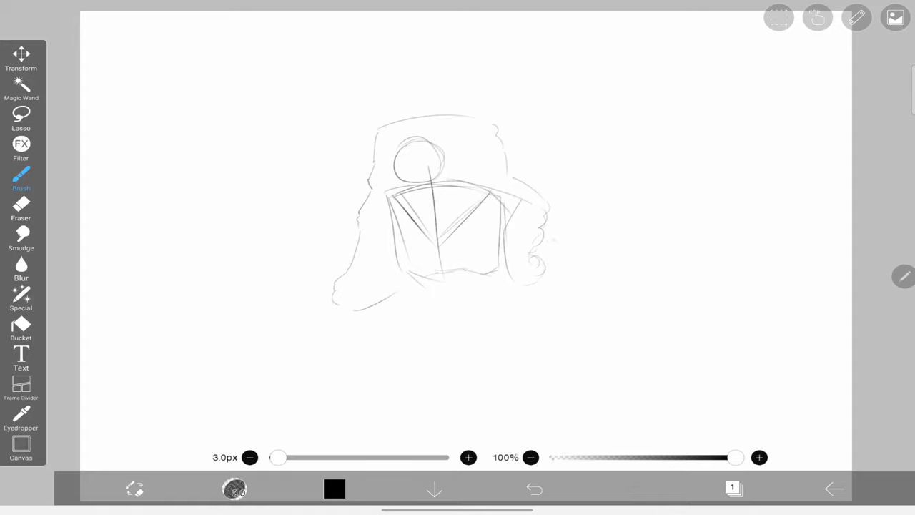
Erase stray marks, then draw the mouth, jagged teeth and facial details on the head.
{"action": "left_click", "coordinate": [20, 207]}
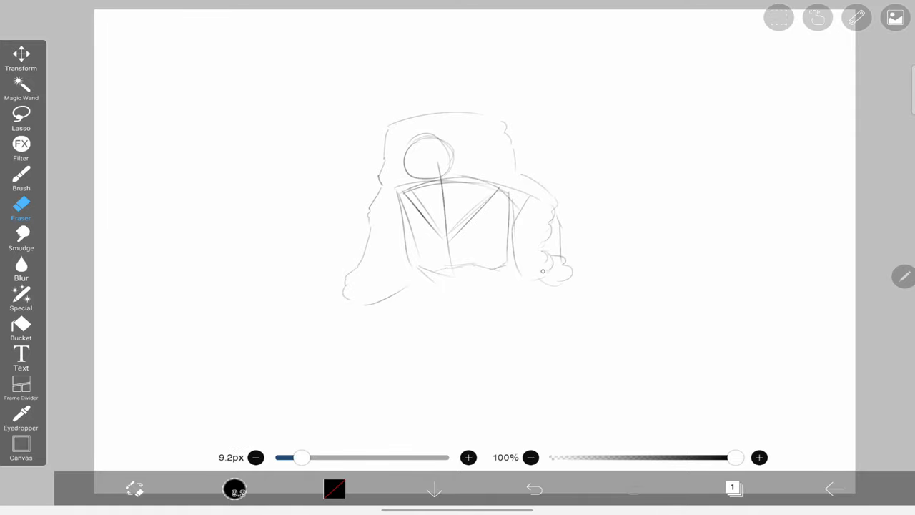
{"action": "left_click", "coordinate": [22, 176]}
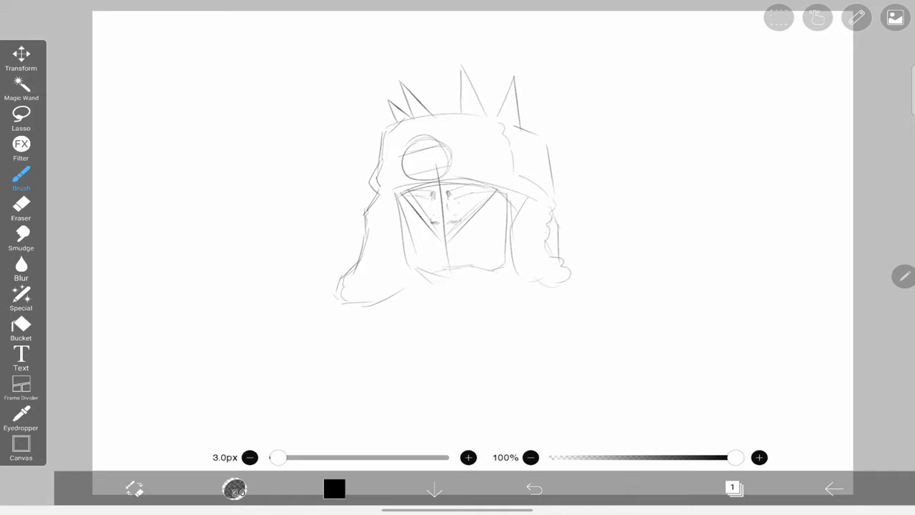
{"action": "left_click", "coordinate": [431, 236]}
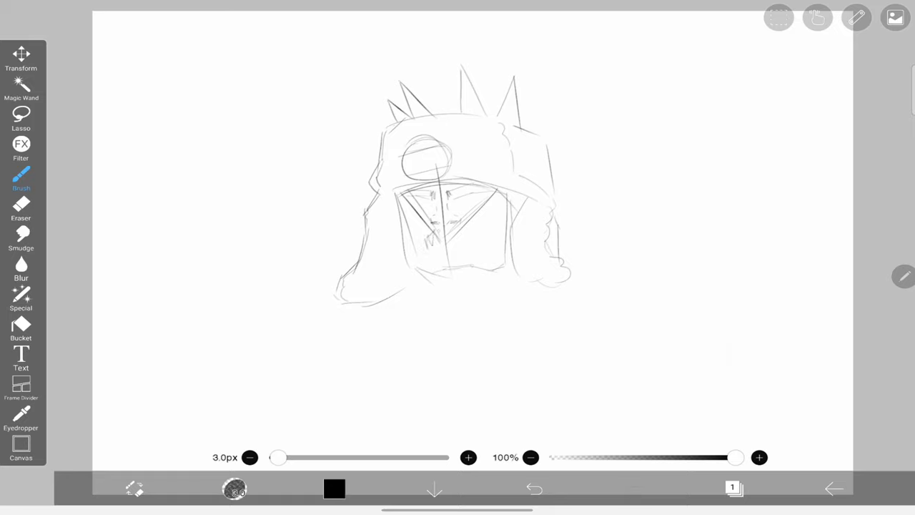
{"action": "left_click_drag", "start_coordinate": [429, 236], "coordinate": [472, 247]}
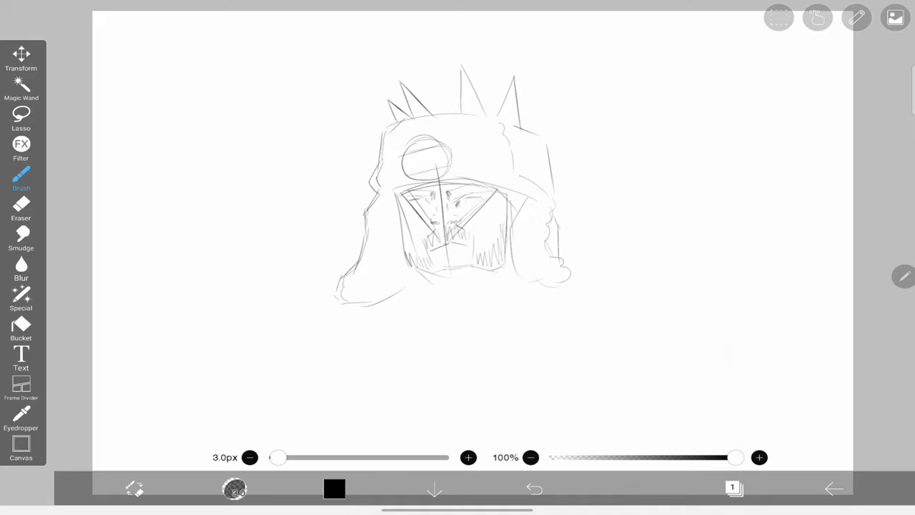
{"action": "left_click_drag", "start_coordinate": [400, 208], "coordinate": [486, 204]}
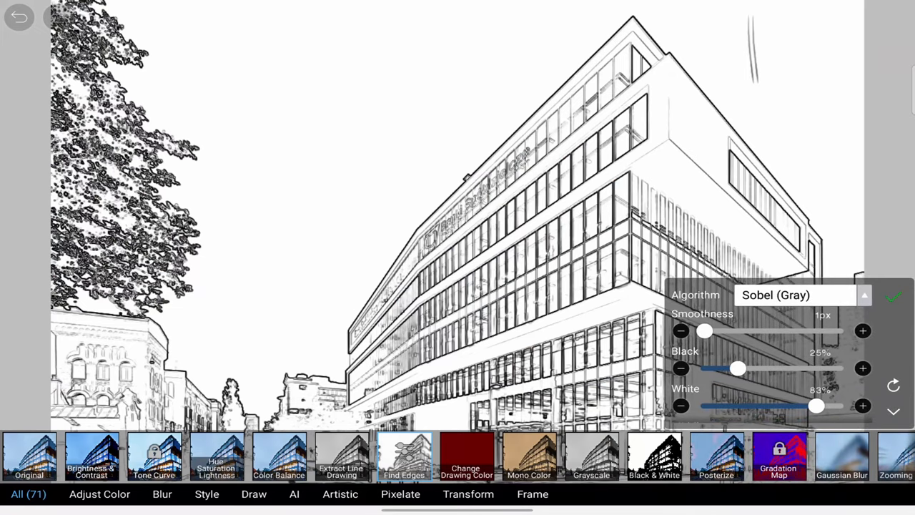
Set Find Edges Black to 0% and White to 88%, then apply the filter.
{"action": "left_click_drag", "start_coordinate": [739, 366], "coordinate": [760, 366]}
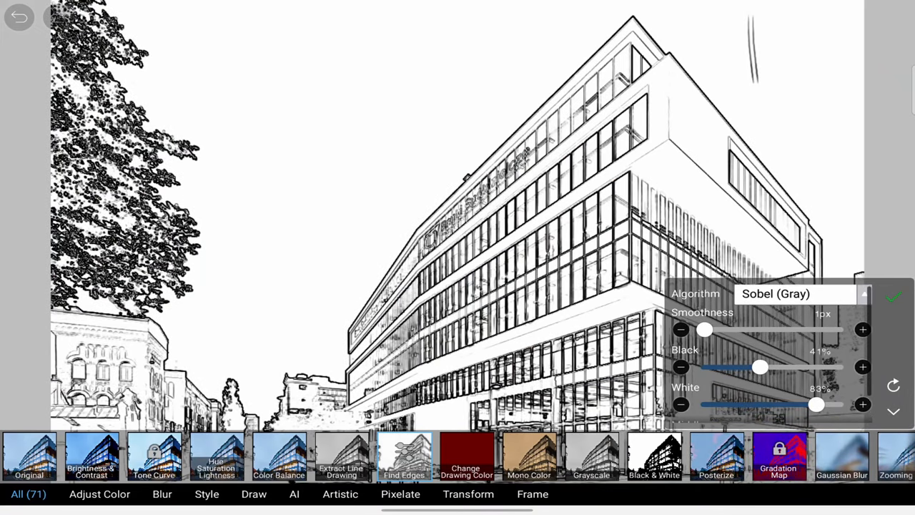
{"action": "left_click_drag", "start_coordinate": [760, 367], "coordinate": [704, 367]}
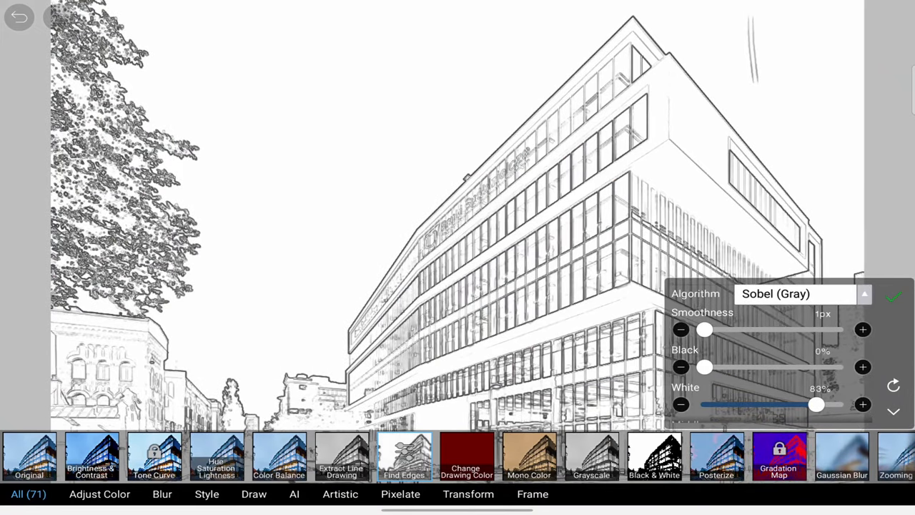
{"action": "left_click_drag", "start_coordinate": [818, 404], "coordinate": [824, 404]}
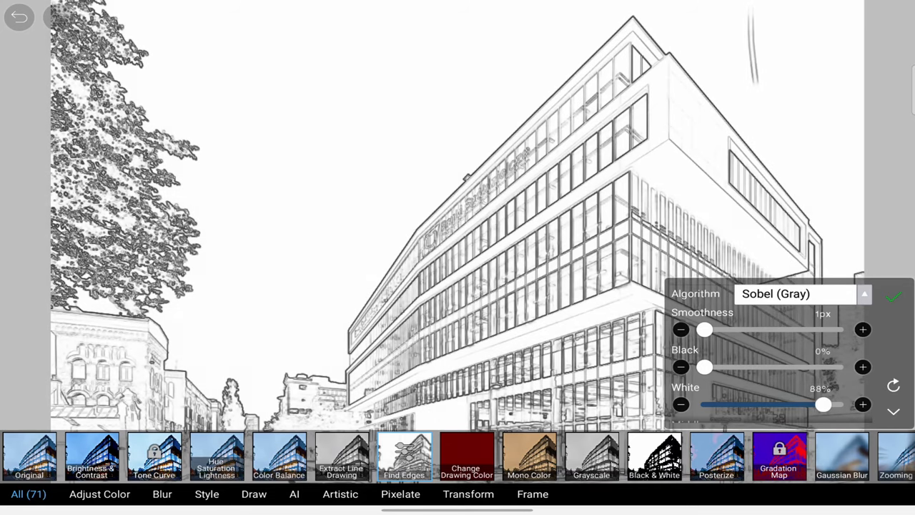
{"action": "left_click", "coordinate": [893, 293]}
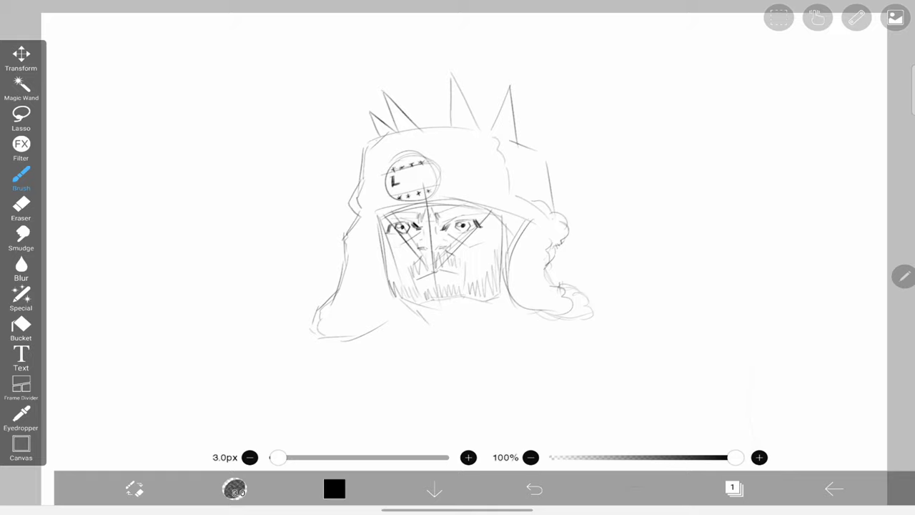
Write letters on the round hood badge and detail the spiked head's eyes.
{"action": "left_click_drag", "start_coordinate": [392, 179], "coordinate": [421, 179]}
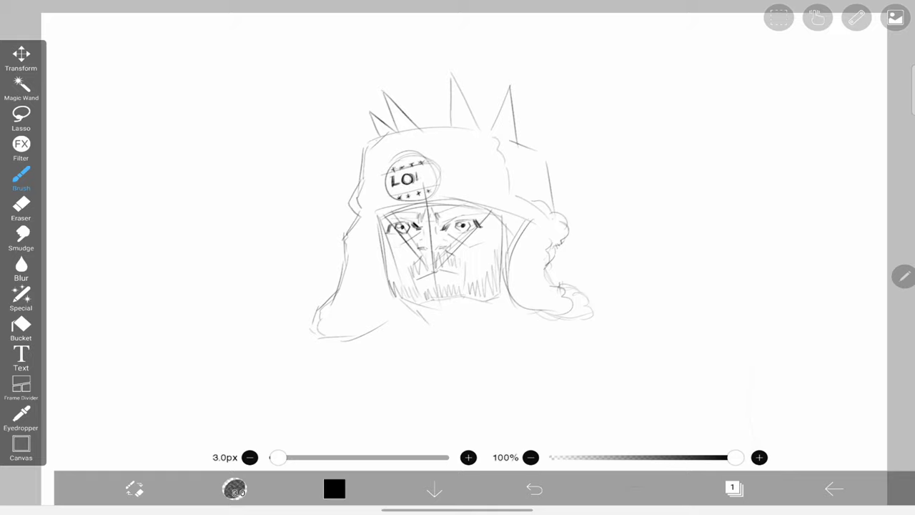
{"action": "left_click_drag", "start_coordinate": [418, 175], "coordinate": [428, 178]}
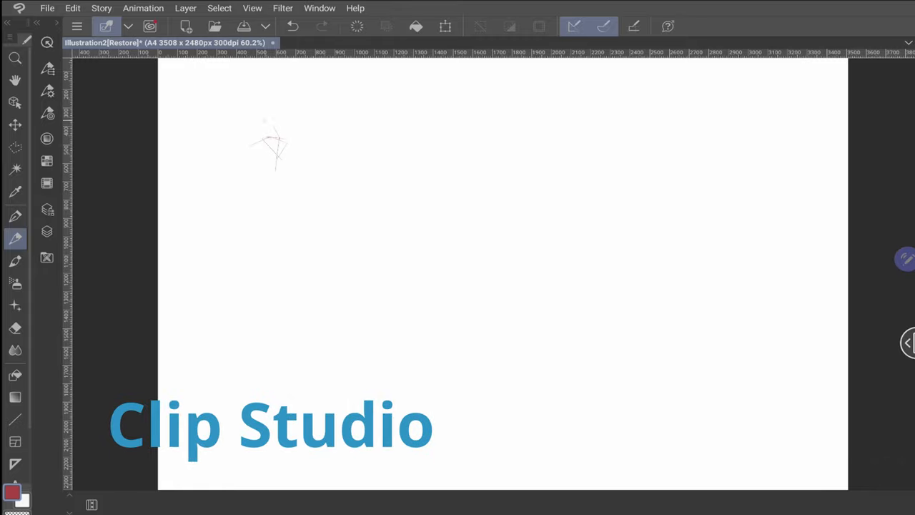
Sketch the first red head's construction lines, curly hair and hatched cheek shading.
{"action": "left_click_drag", "start_coordinate": [271, 129], "coordinate": [279, 178]}
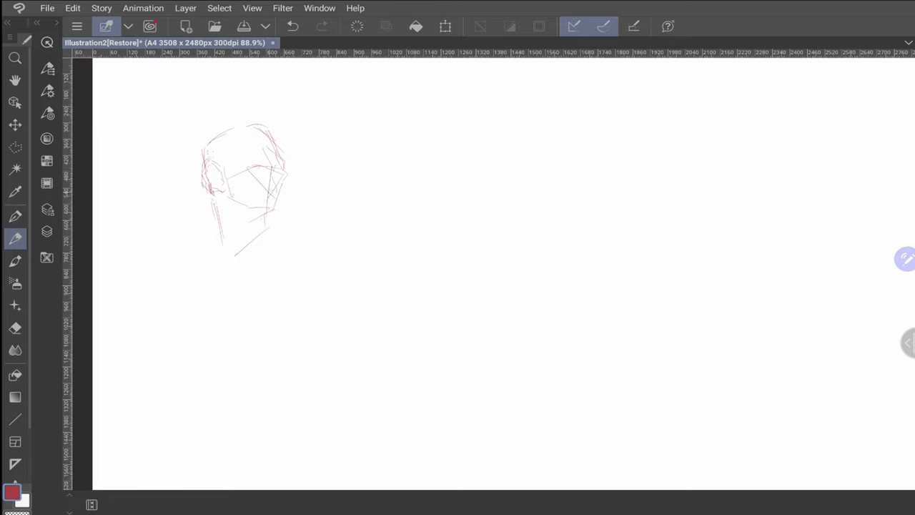
{"action": "left_click", "coordinate": [13, 326]}
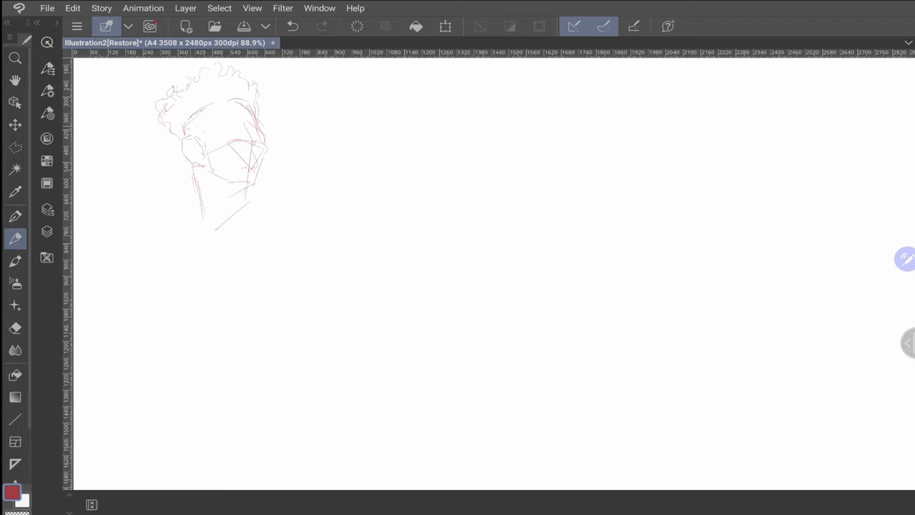
{"action": "left_click_drag", "start_coordinate": [186, 115], "coordinate": [207, 143]}
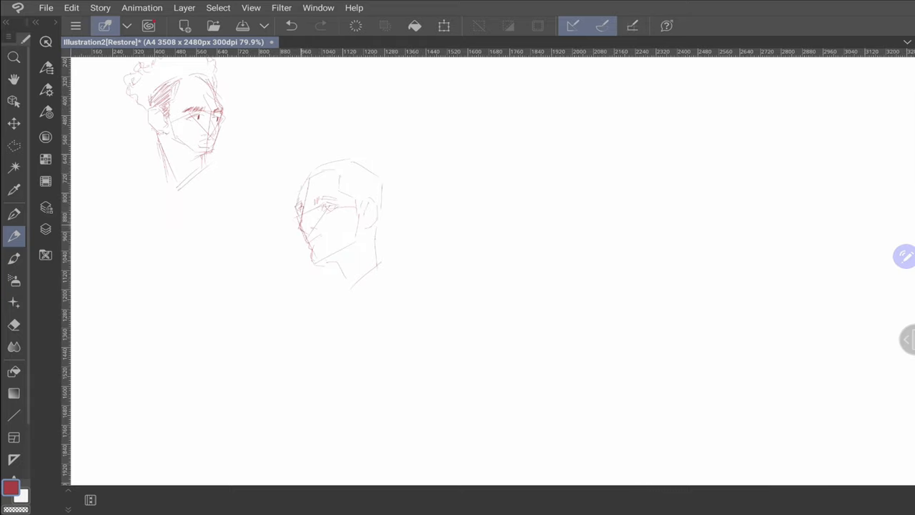
Finish the front-facing curly-haired head's features and begin crossing guidelines for the next head.
{"action": "left_click", "coordinate": [13, 326]}
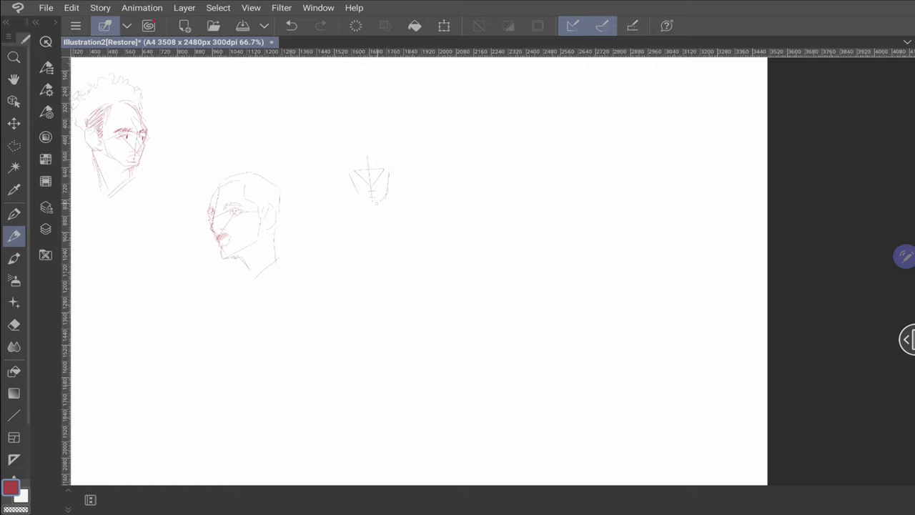
{"action": "left_click_drag", "start_coordinate": [350, 161], "coordinate": [390, 186]}
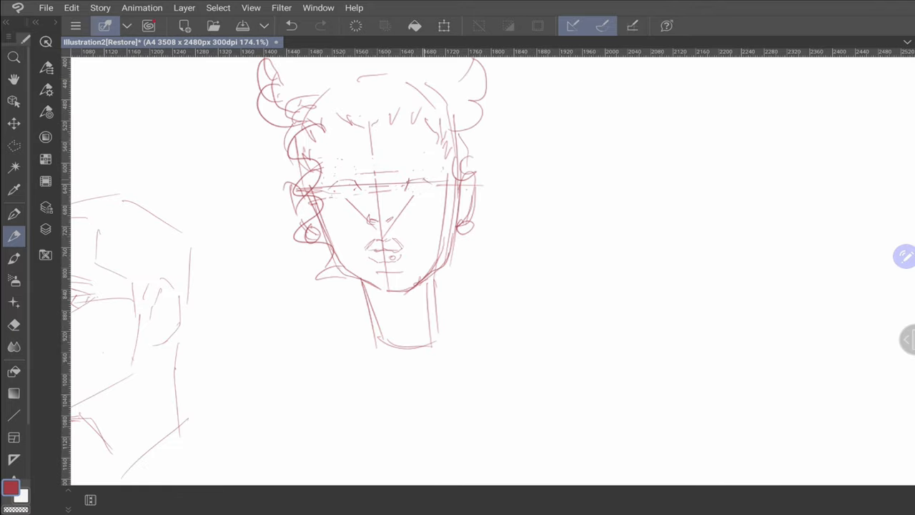
{"action": "left_click_drag", "start_coordinate": [322, 175], "coordinate": [444, 176]}
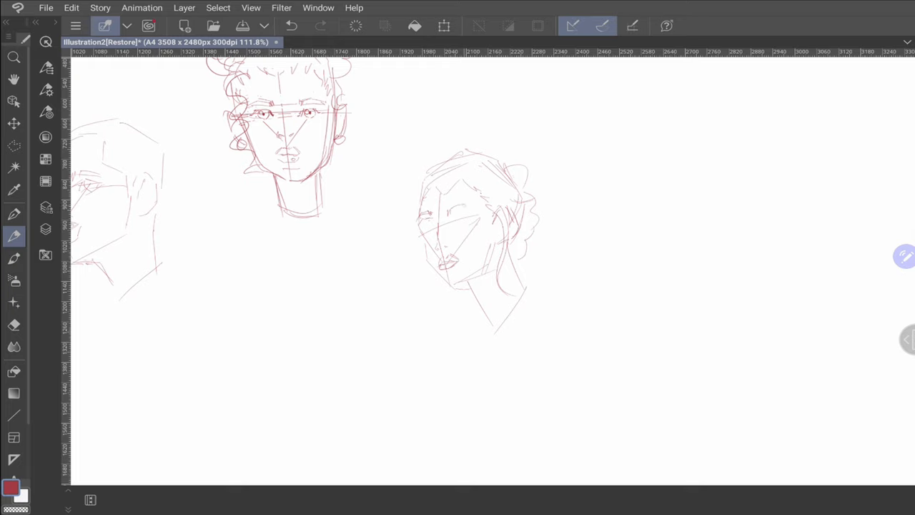
{"action": "left_click_drag", "start_coordinate": [451, 215], "coordinate": [479, 225]}
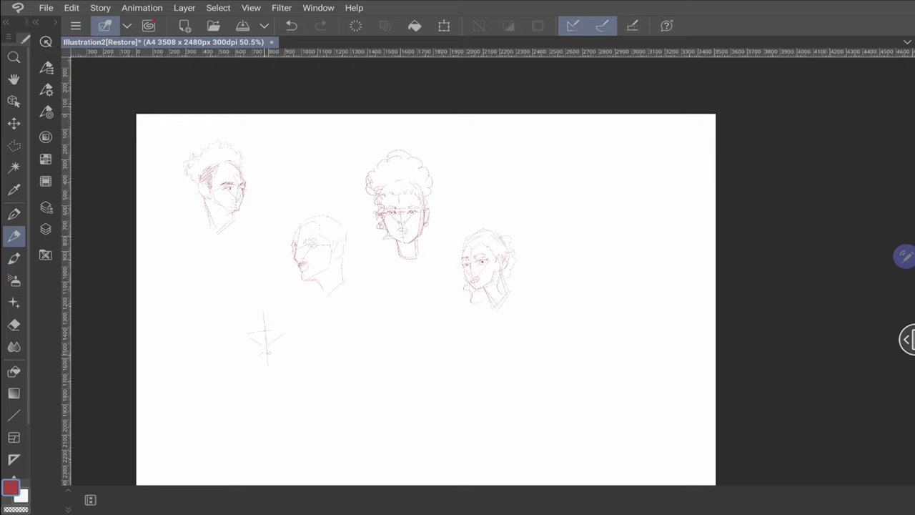
Draw the fifth head over its construction lines, then scroll down toward the lower right.
{"action": "left_click_drag", "start_coordinate": [246, 325], "coordinate": [282, 376]}
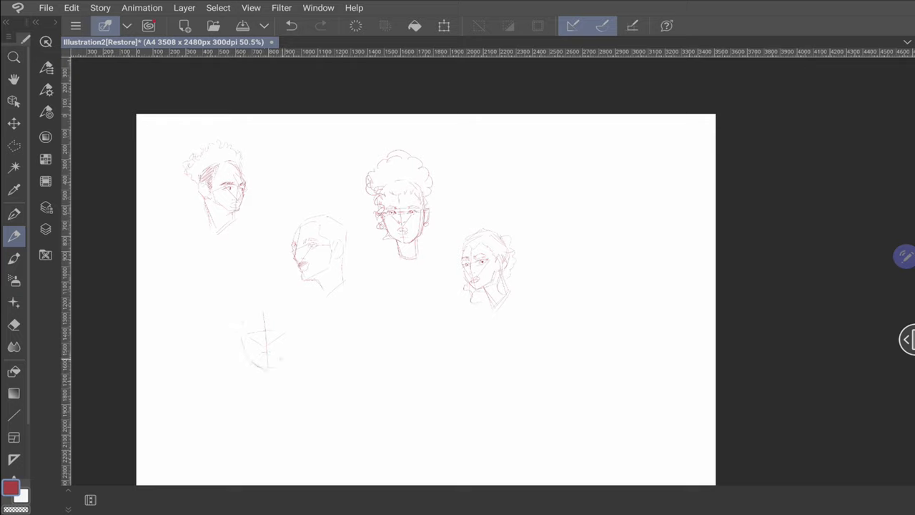
{"action": "left_click_drag", "start_coordinate": [250, 336], "coordinate": [278, 372]}
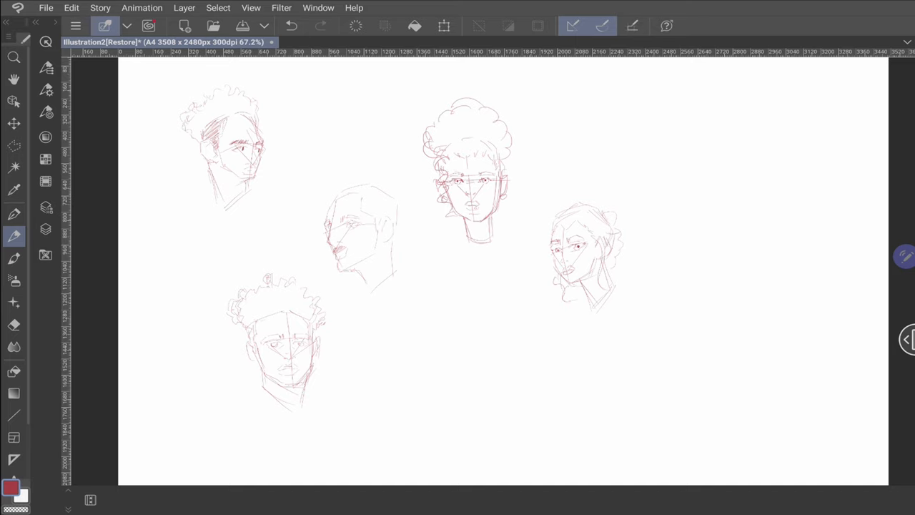
{"action": "scroll", "scroll_direction": "down", "scroll_amount": 3}
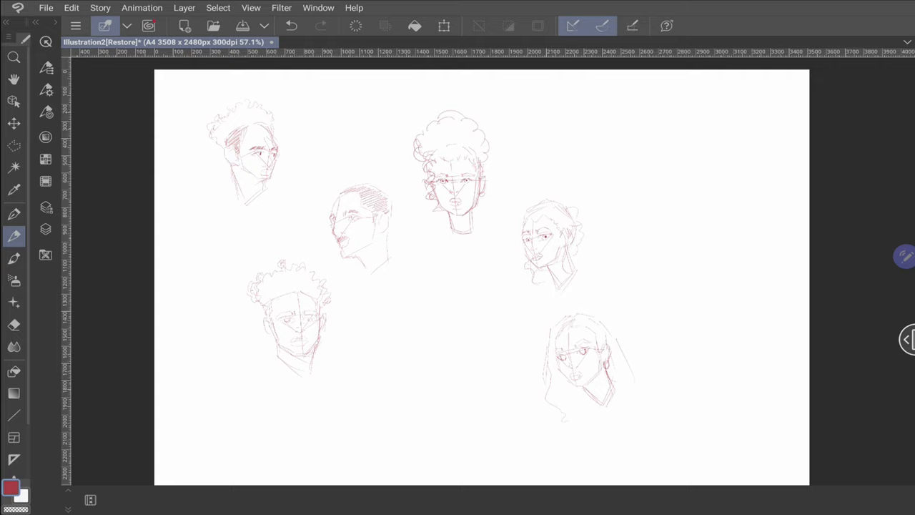
{"action": "left_click_drag", "start_coordinate": [426, 304], "coordinate": [454, 332]}
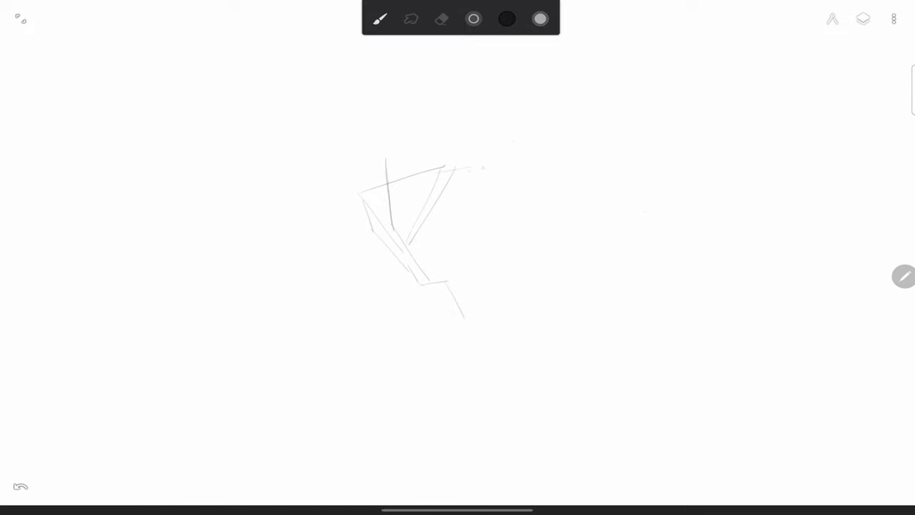
Sketch the cheek, jaw, ear, darkened brows, eyelids and hair tuft on the head.
{"action": "left_click_drag", "start_coordinate": [443, 175], "coordinate": [479, 254]}
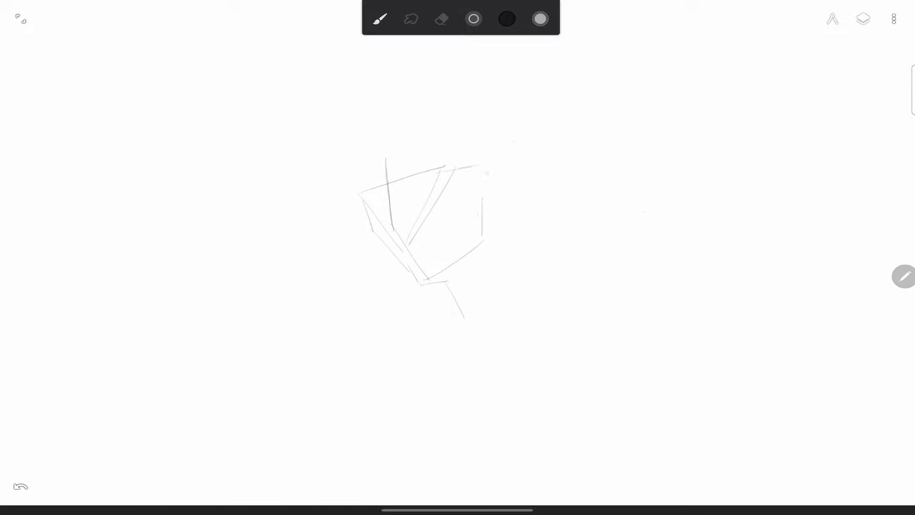
{"action": "left_click_drag", "start_coordinate": [479, 165], "coordinate": [501, 214]}
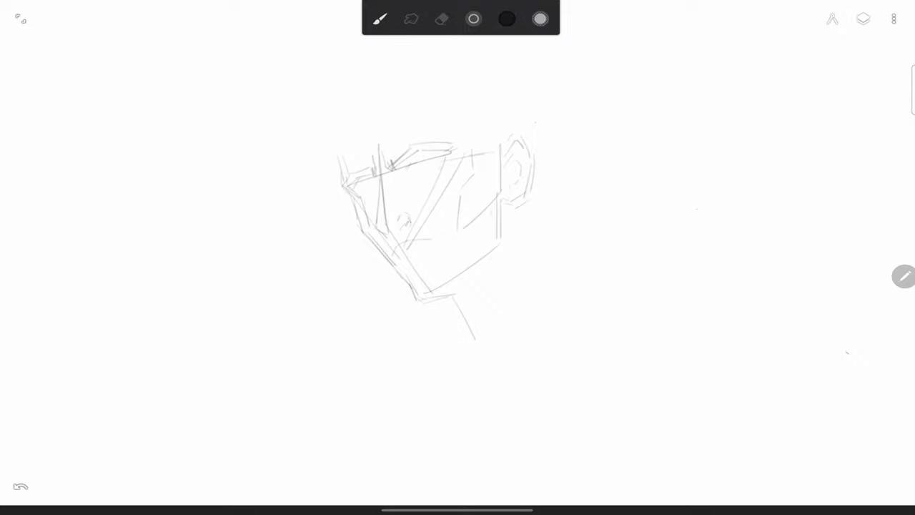
{"action": "left_click_drag", "start_coordinate": [408, 172], "coordinate": [444, 164]}
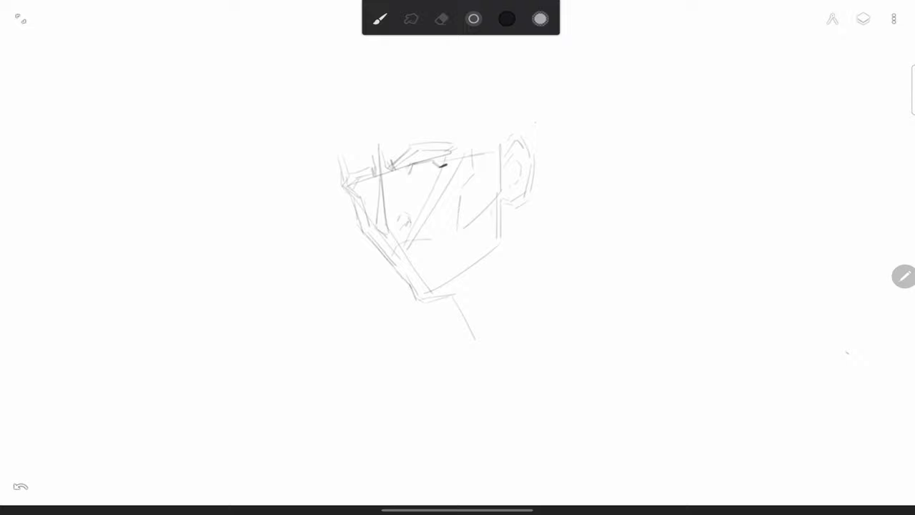
{"action": "left_click_drag", "start_coordinate": [404, 172], "coordinate": [450, 161]}
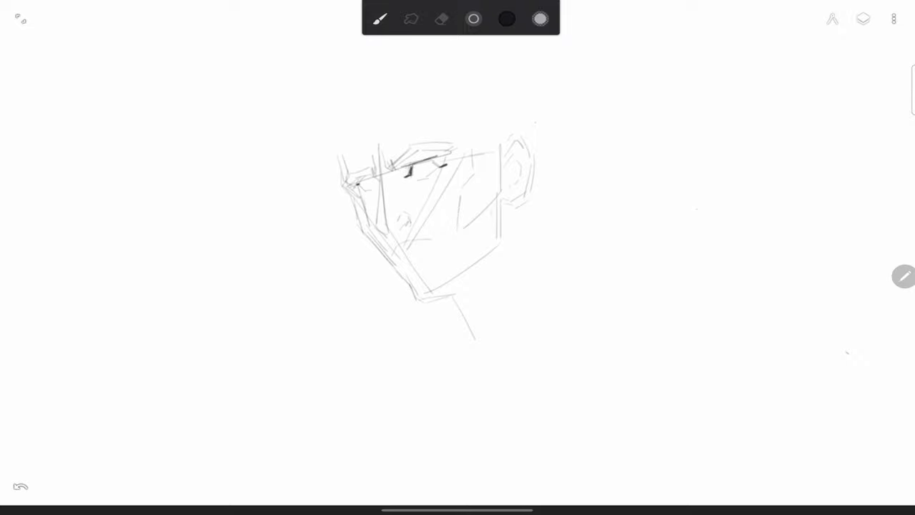
{"action": "left_click_drag", "start_coordinate": [411, 168], "coordinate": [432, 175]}
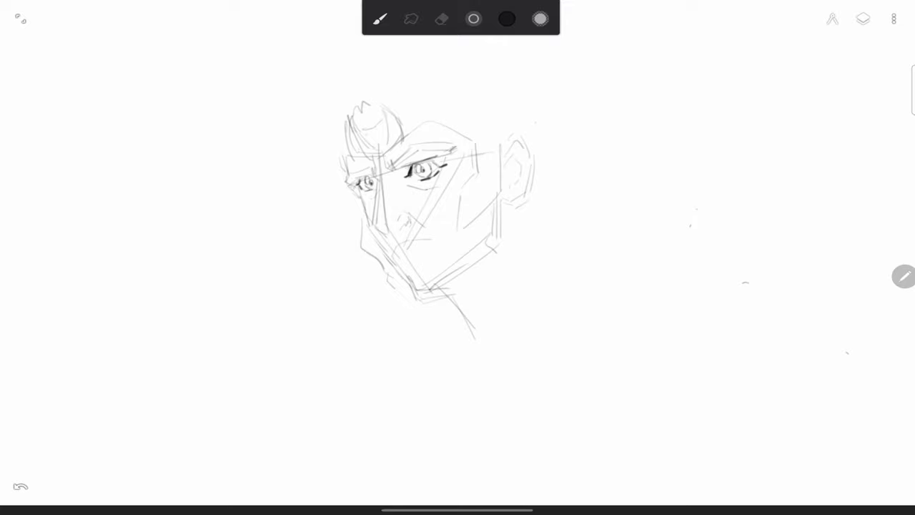
Draw two curved horns and wavy hair, then redraw the eye and brow marks.
{"action": "left_click_drag", "start_coordinate": [350, 115], "coordinate": [390, 107]}
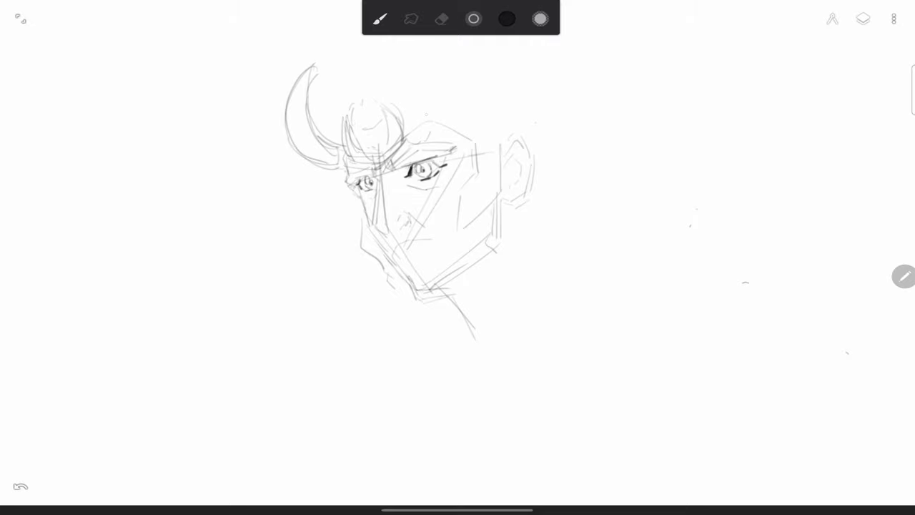
{"action": "left_click_drag", "start_coordinate": [422, 50], "coordinate": [386, 129]}
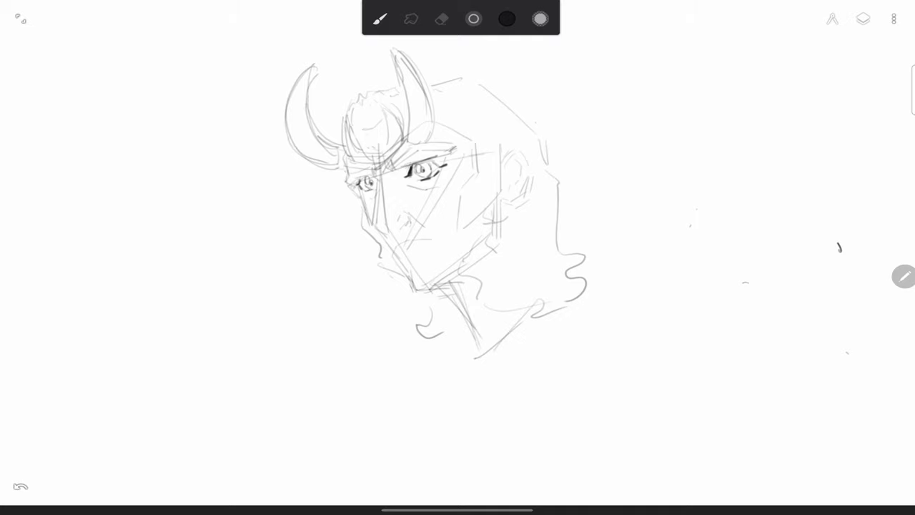
{"action": "left_click", "coordinate": [442, 20]}
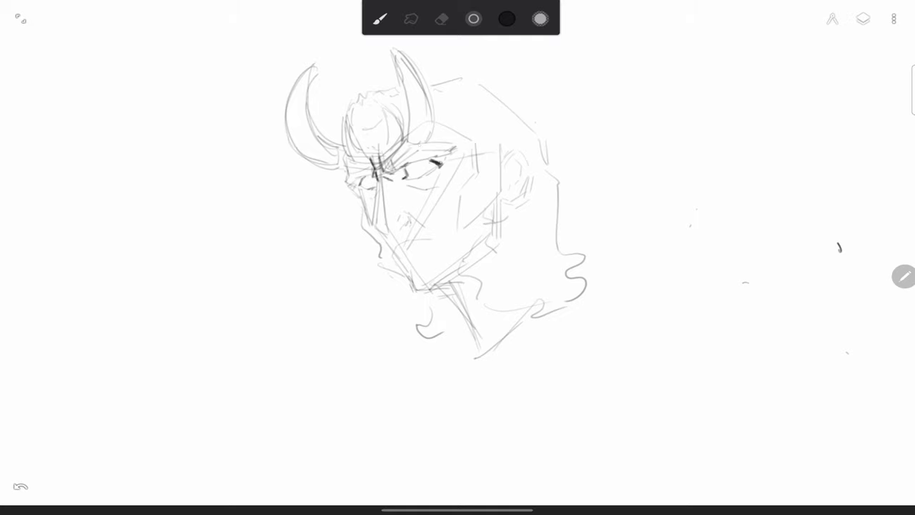
{"action": "left_click_drag", "start_coordinate": [415, 164], "coordinate": [443, 175]}
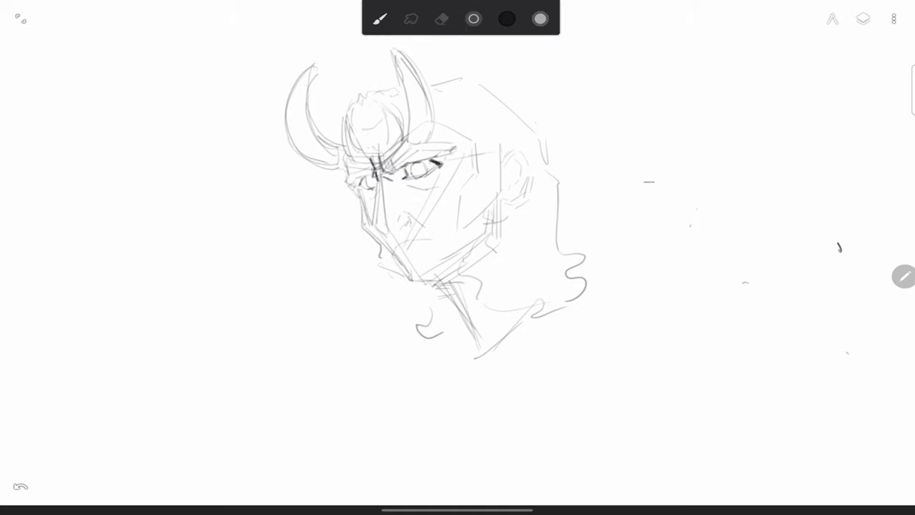
Clean up the face by alternately erasing and redrawing jawline strokes.
{"action": "left_click", "coordinate": [441, 20]}
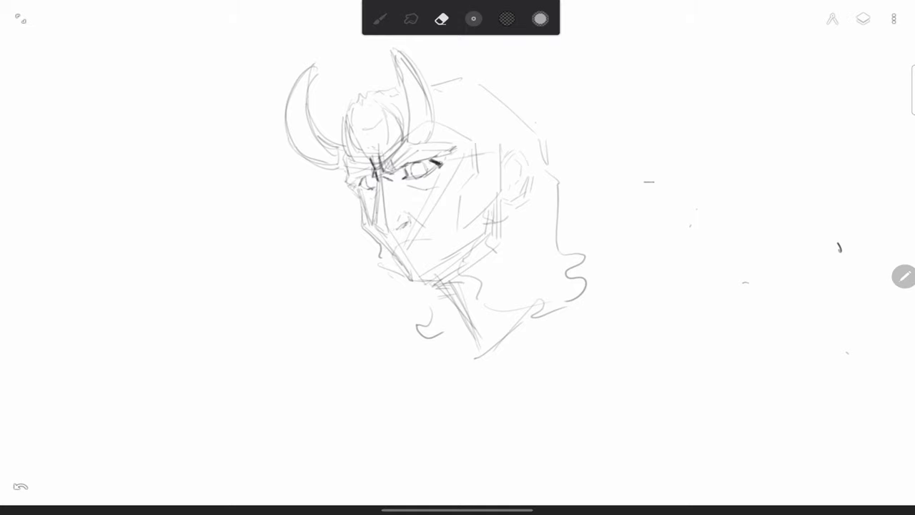
{"action": "left_click", "coordinate": [381, 19]}
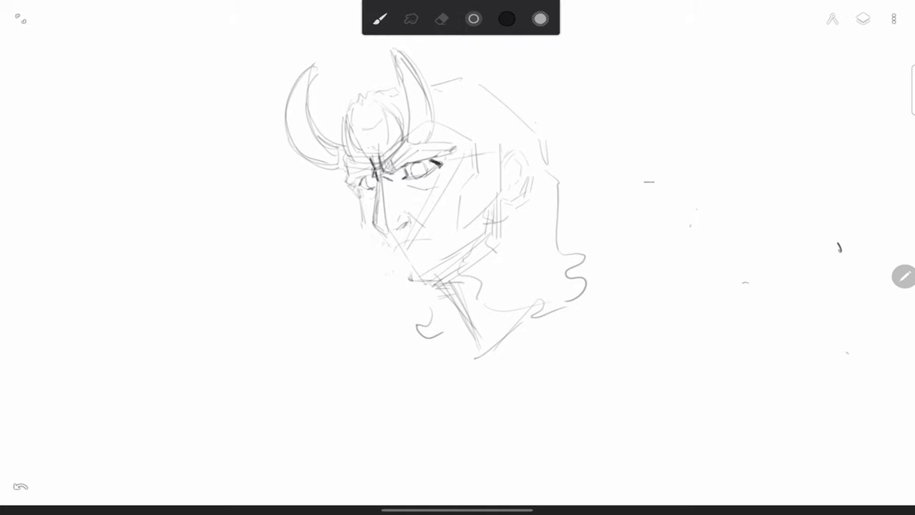
{"action": "left_click", "coordinate": [443, 19]}
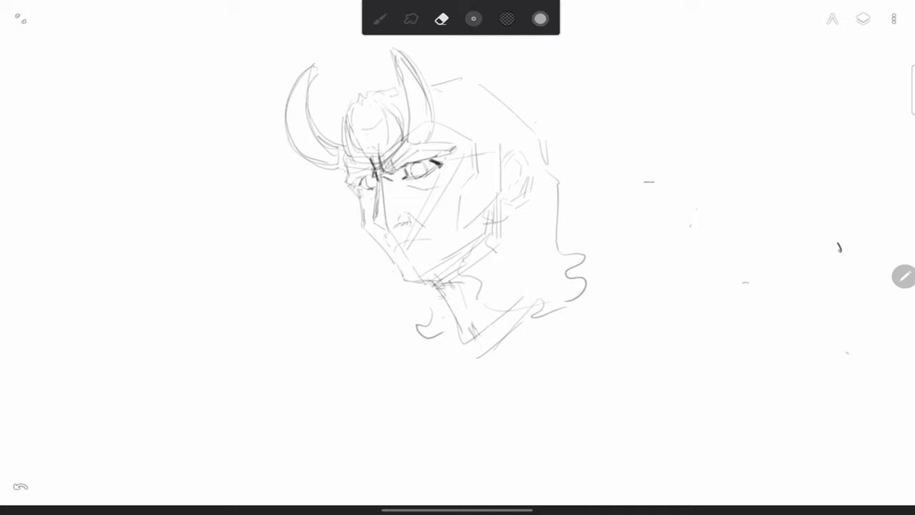
{"action": "left_click", "coordinate": [385, 19]}
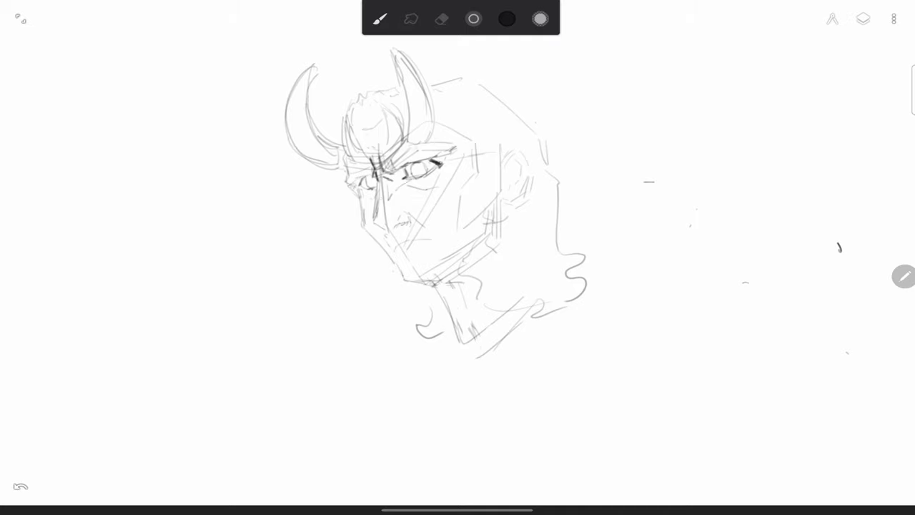